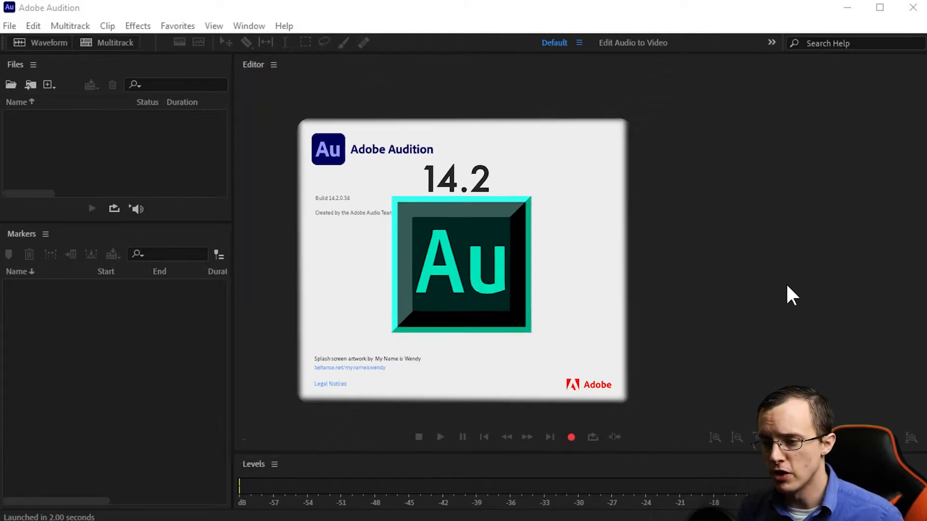
- Once the splash screen closes, start a new audio file with Ctrl+Shift+N
key(ctrl+shift+n)
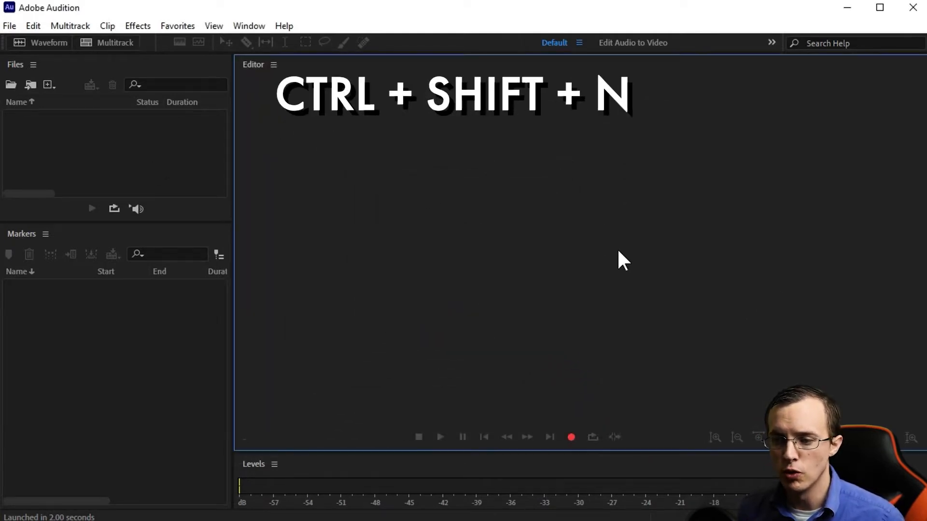
- Create audio file 'My First Recording' with Mono channels and 24-bit depth
key(ctrl+shift+n)
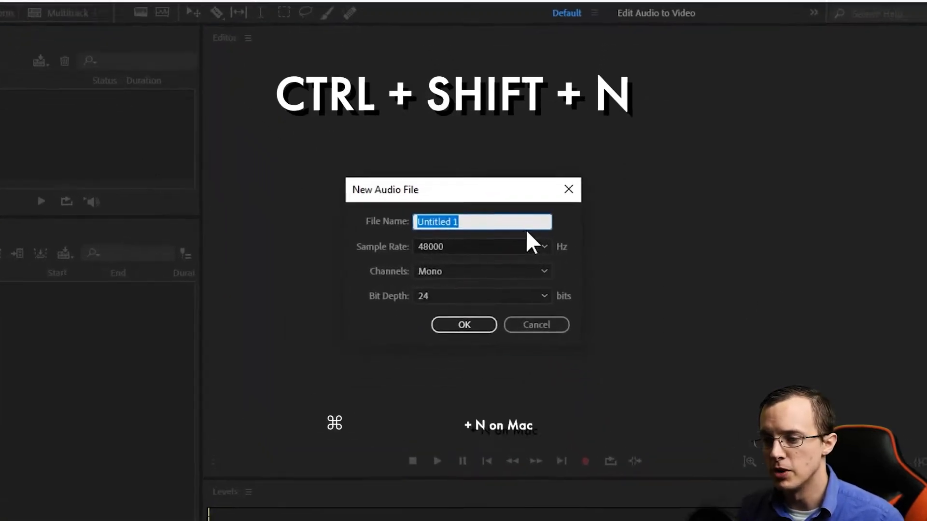
text(My First Recording)
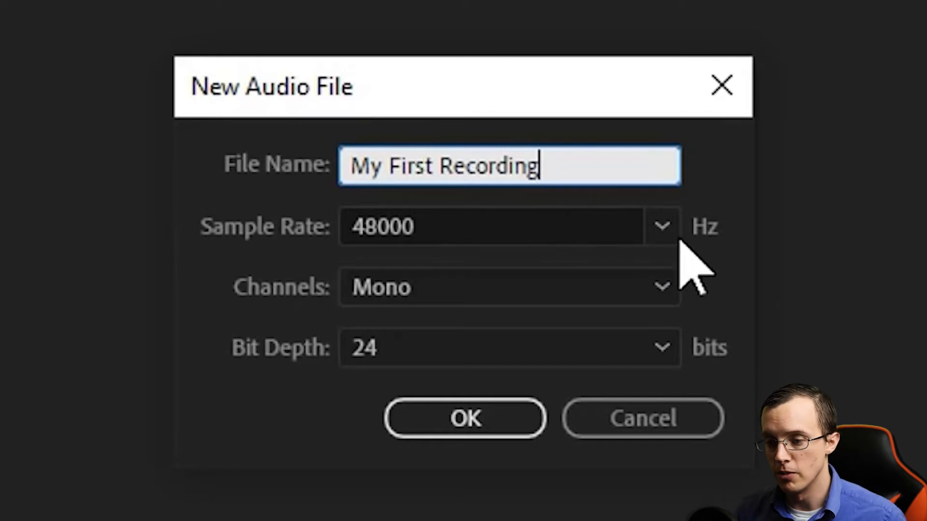
click(508, 287)
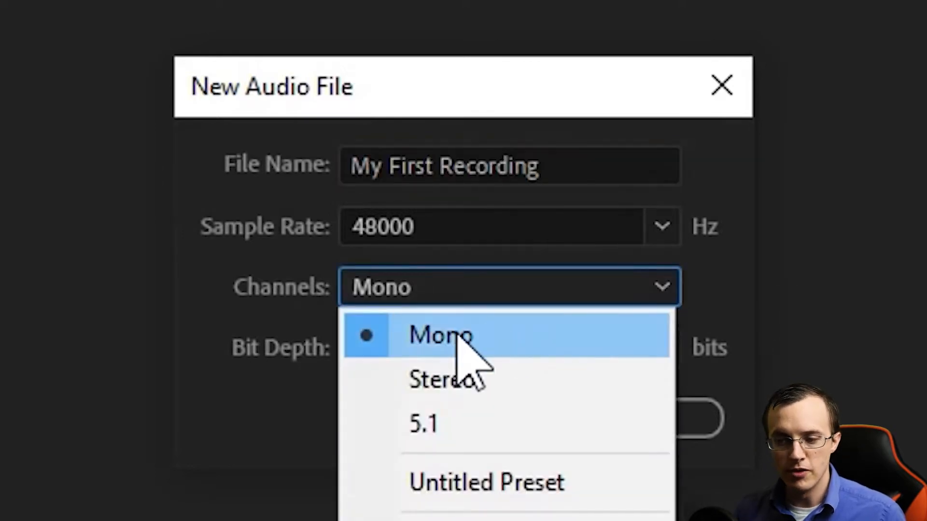
mouse_move(524, 355)
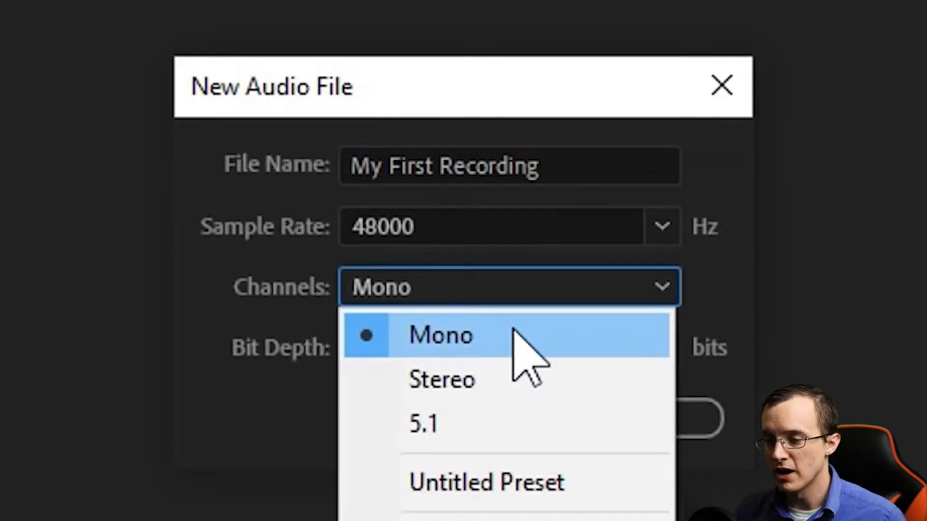
click(439, 335)
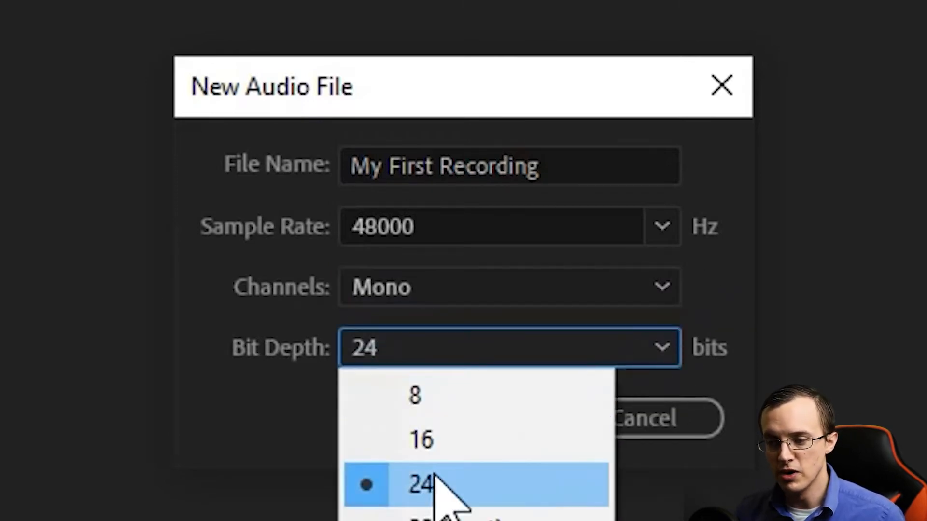
click(420, 484)
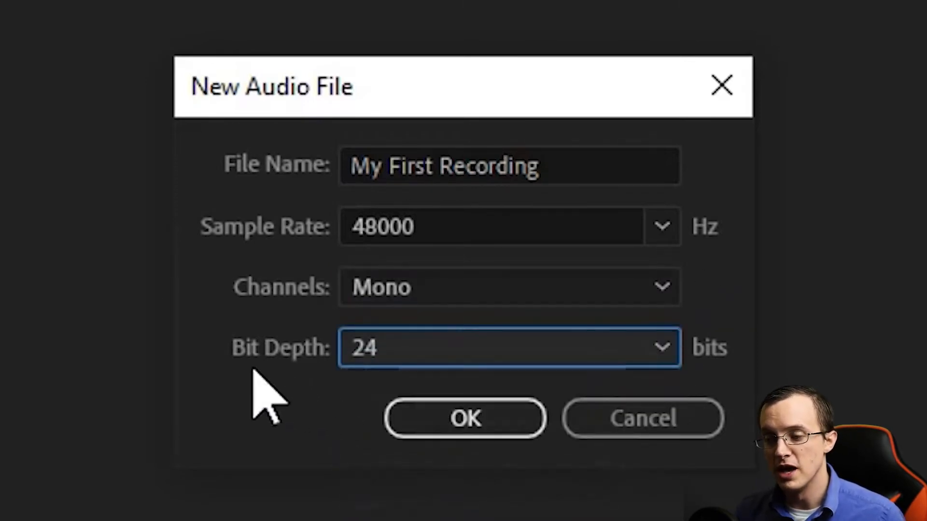
click(465, 418)
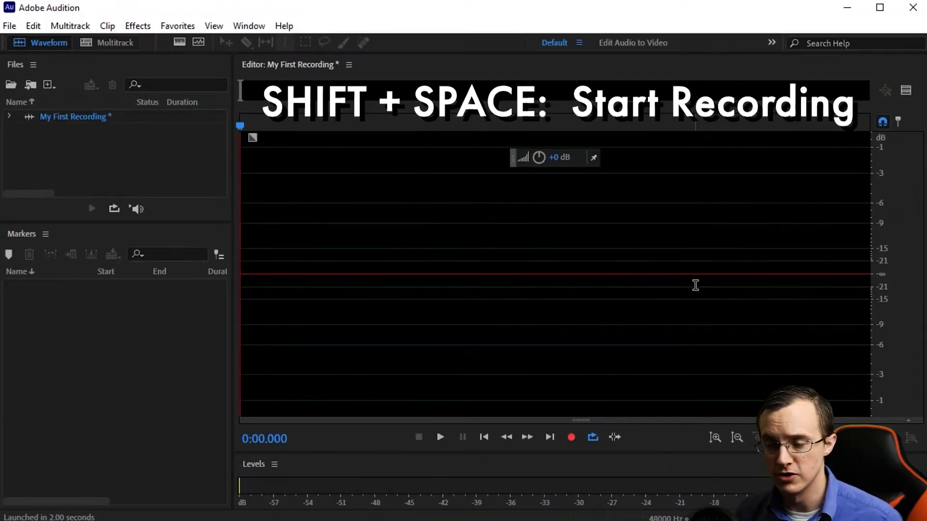
key(shift+space)
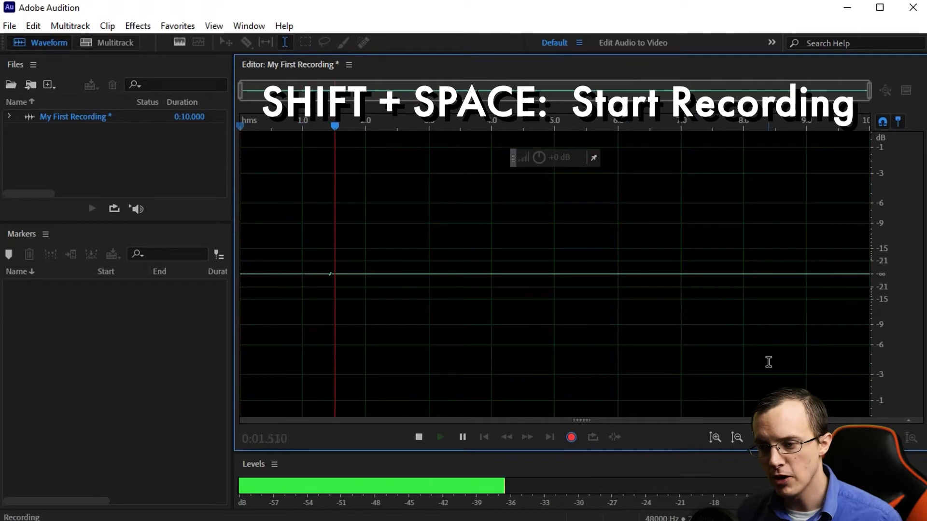
key(shift+space)
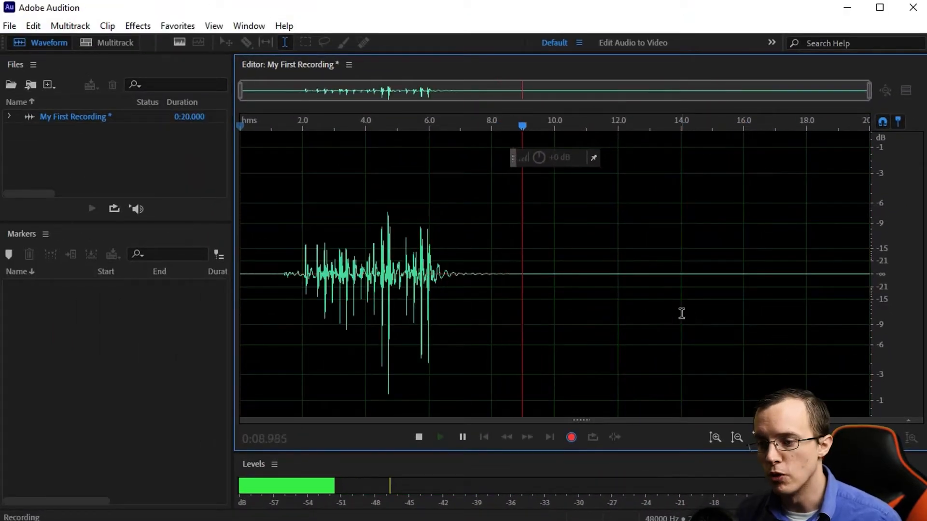
key(space)
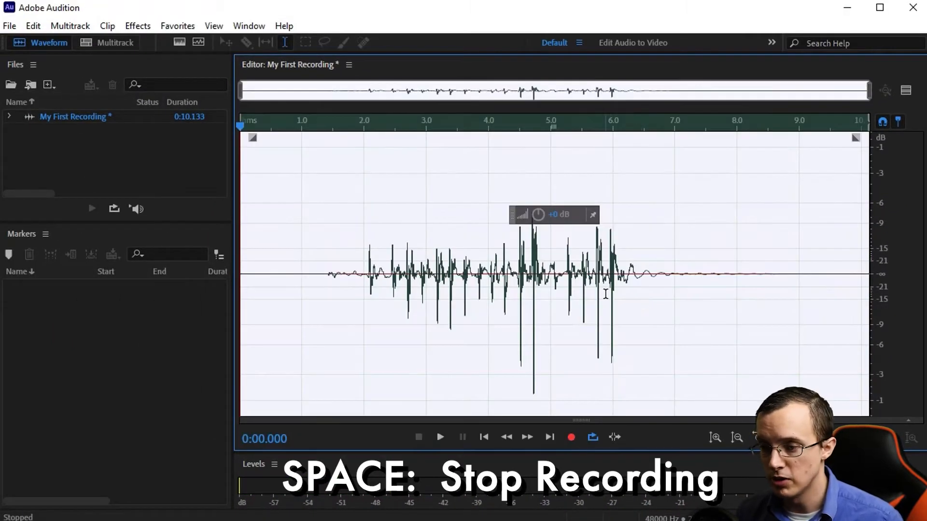
key(space)
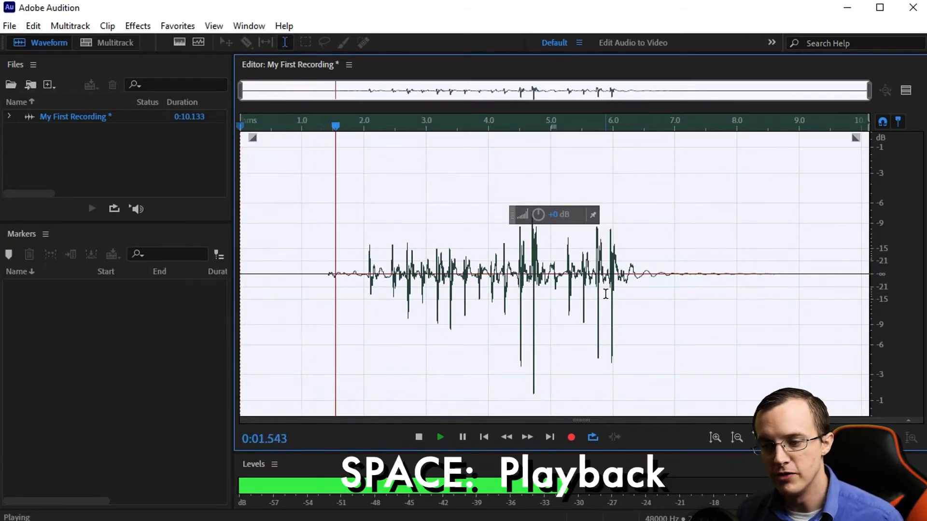
key(Delete)
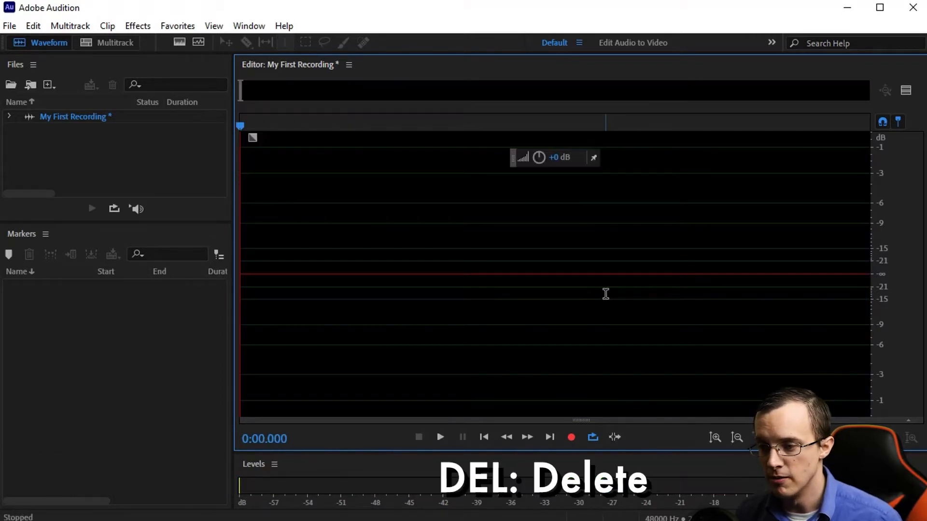
click(570, 437)
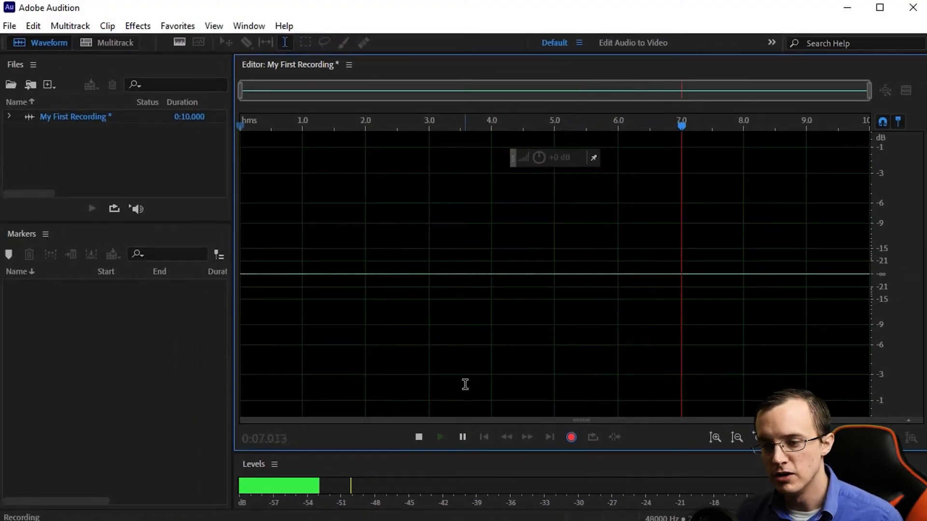
click(418, 437)
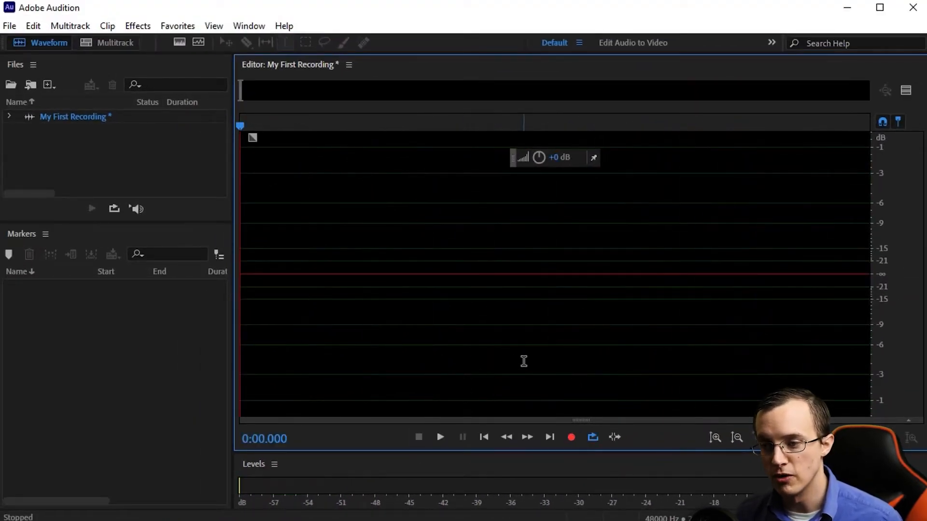
mouse_move(542, 358)
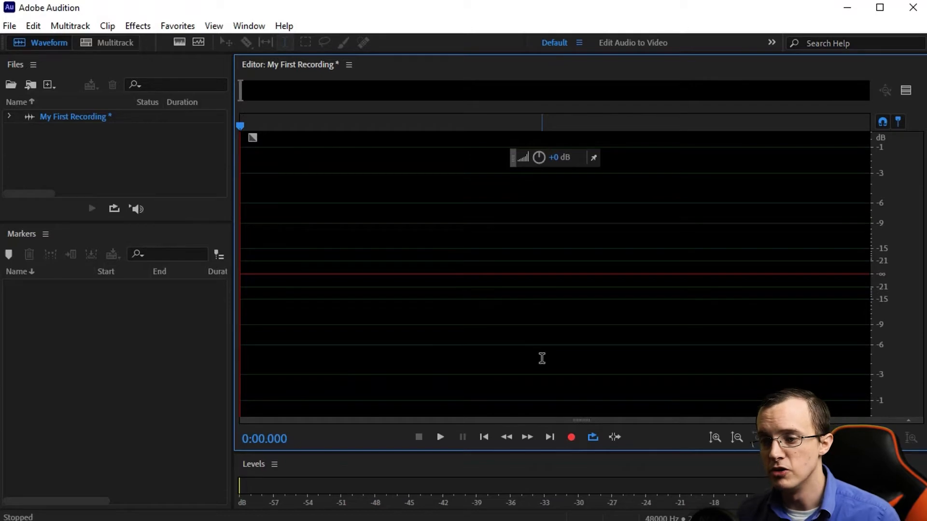
key(ctrl+n)
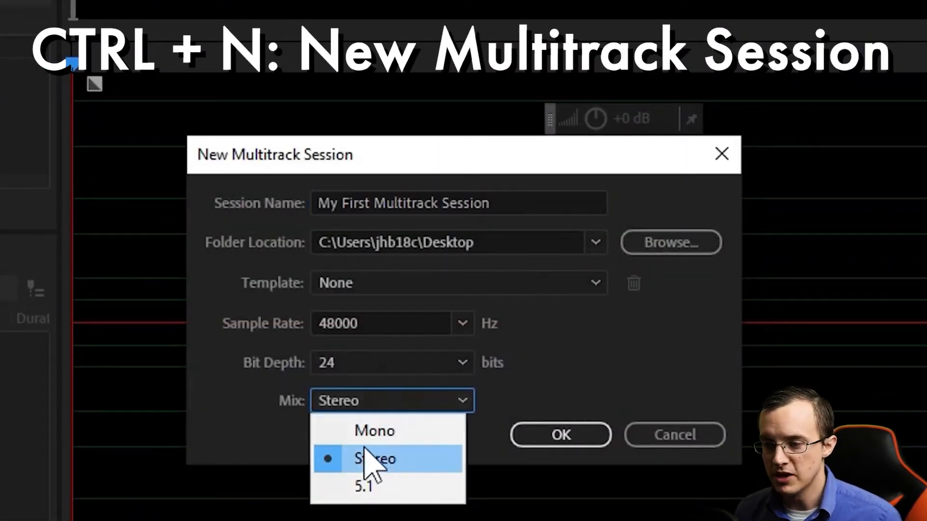
- Keep Mix at Stereo and create 'My First Multitrack Session' on the Desktop
click(373, 459)
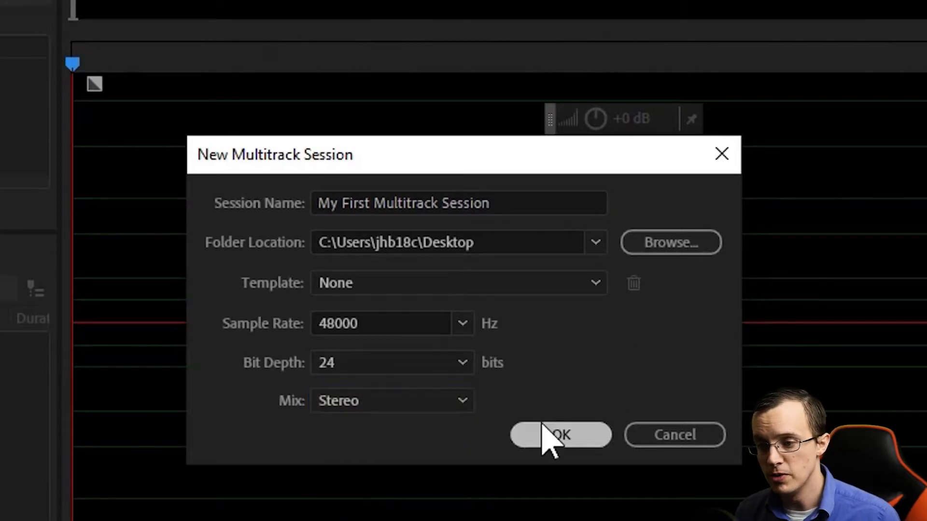
click(558, 435)
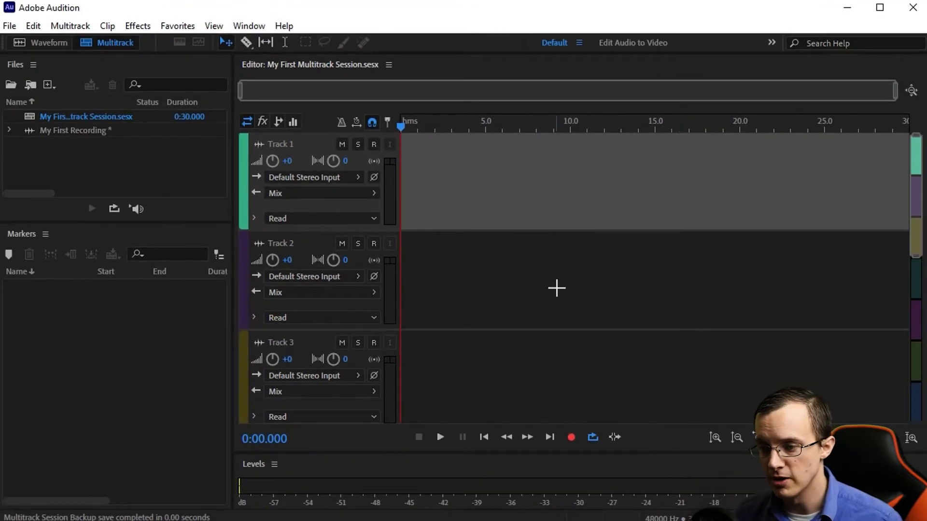
mouse_move(739, 295)
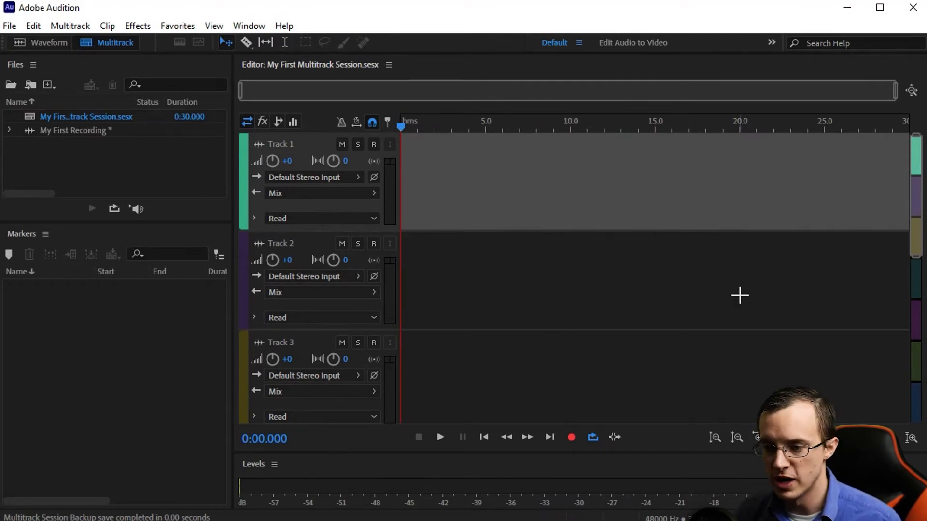
mouse_move(684, 265)
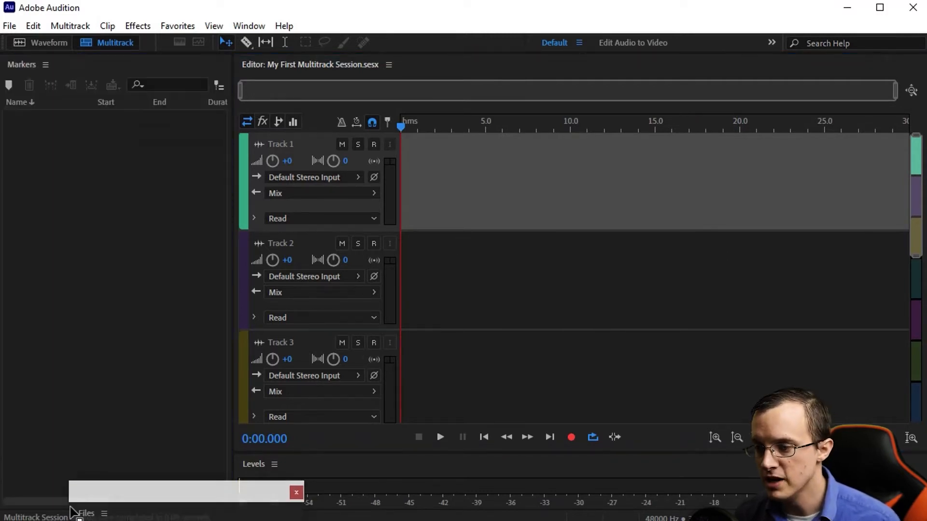
- Dock the Files panel so it fills the left column, then open the Window menu
click(84, 513)
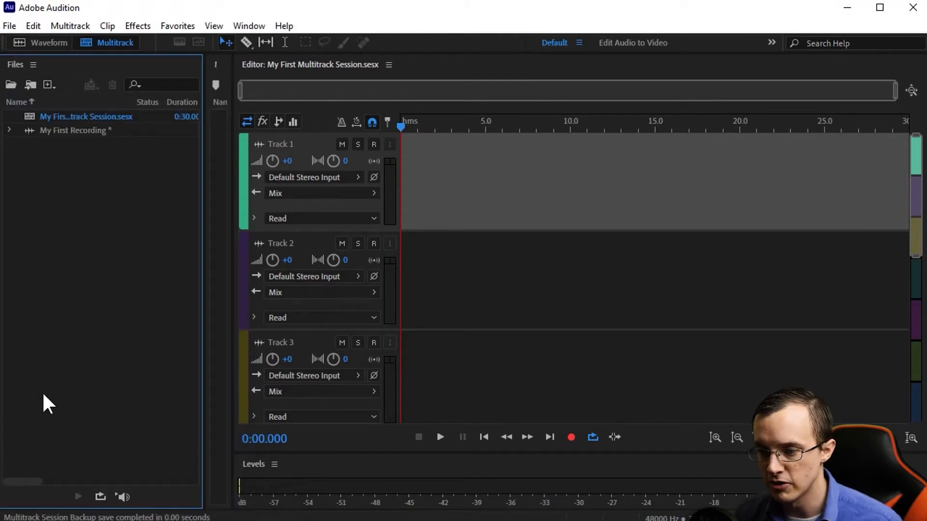
click(249, 26)
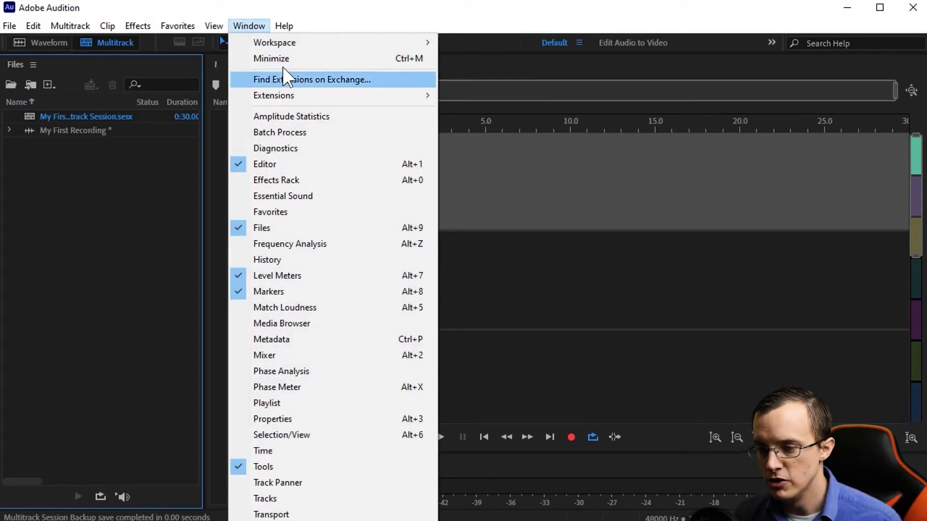
mouse_move(324, 186)
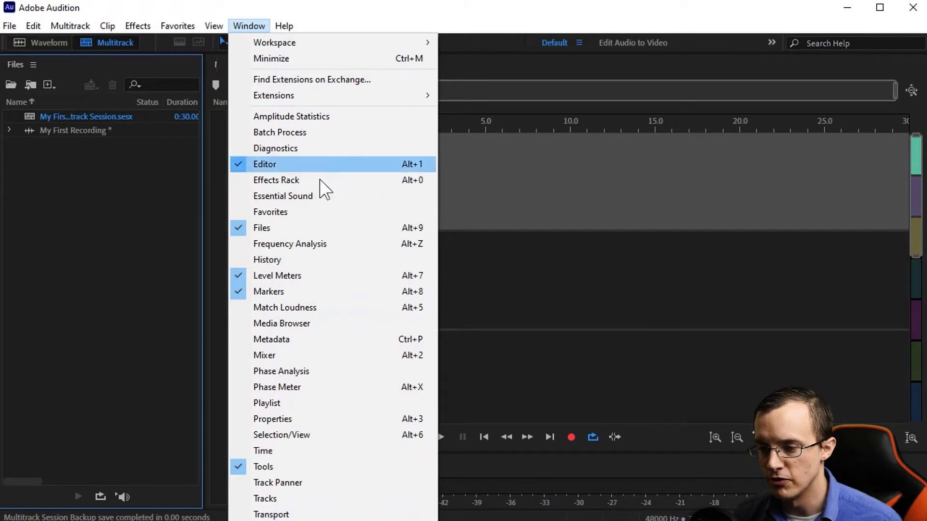
mouse_move(319, 216)
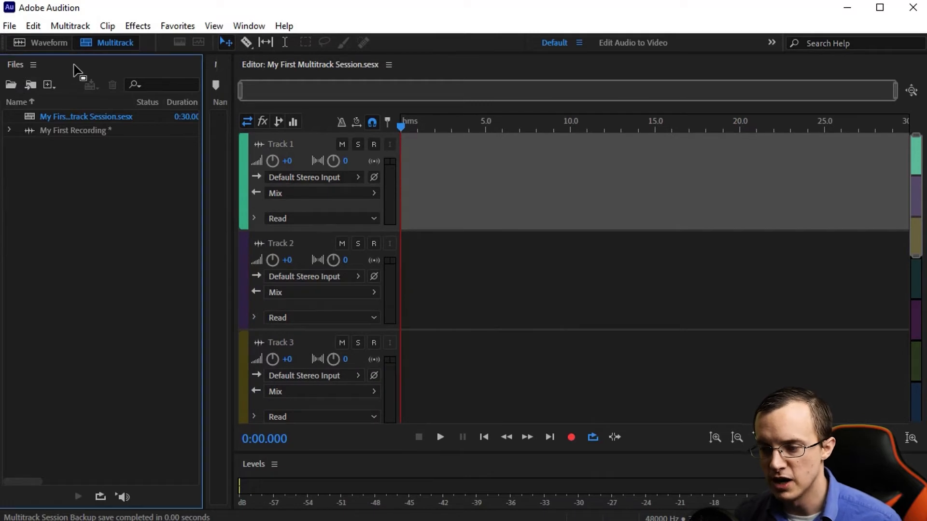
mouse_move(197, 121)
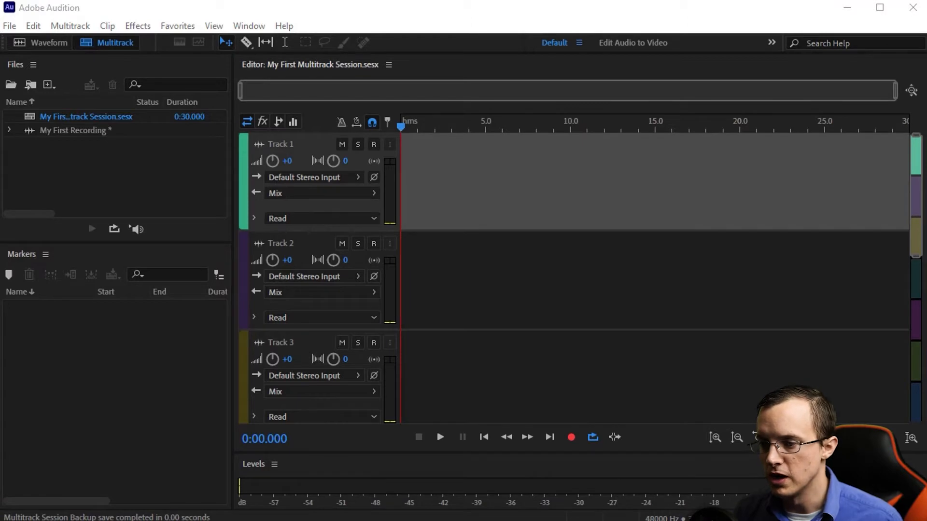
- Reset the workspace to the saved layout from the Window menu
click(249, 26)
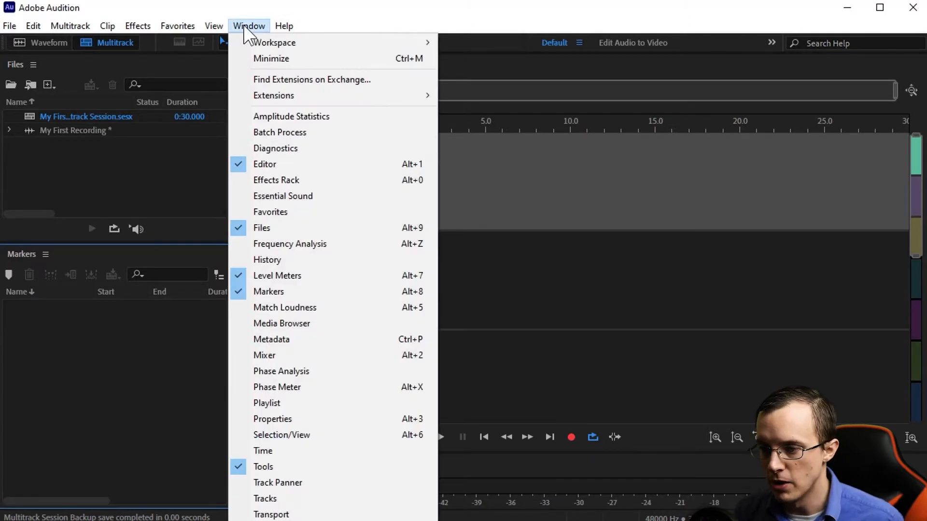
click(283, 196)
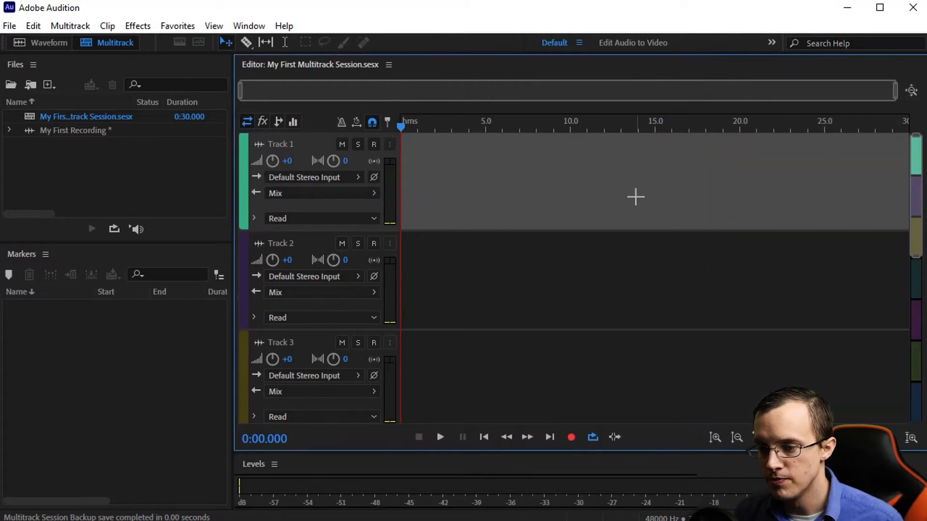
mouse_move(571, 142)
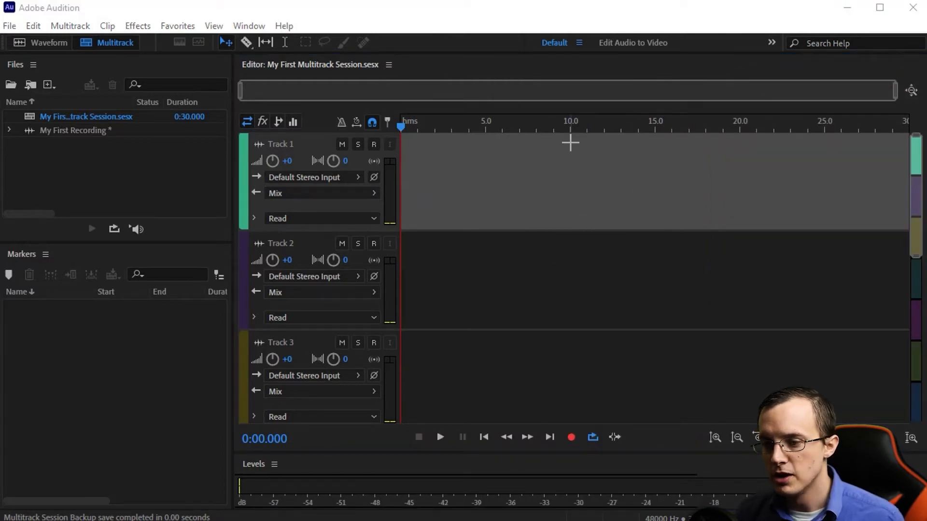
click(554, 43)
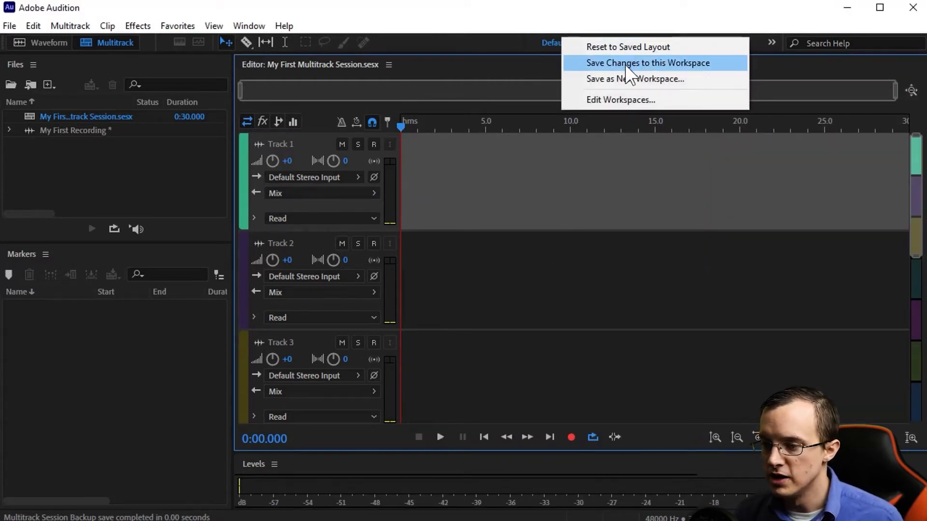
click(647, 63)
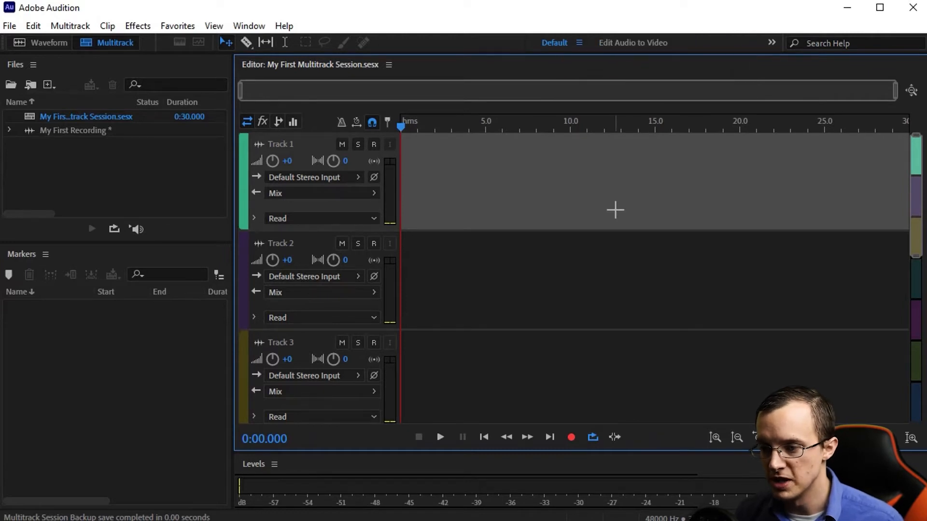
mouse_move(750, 187)
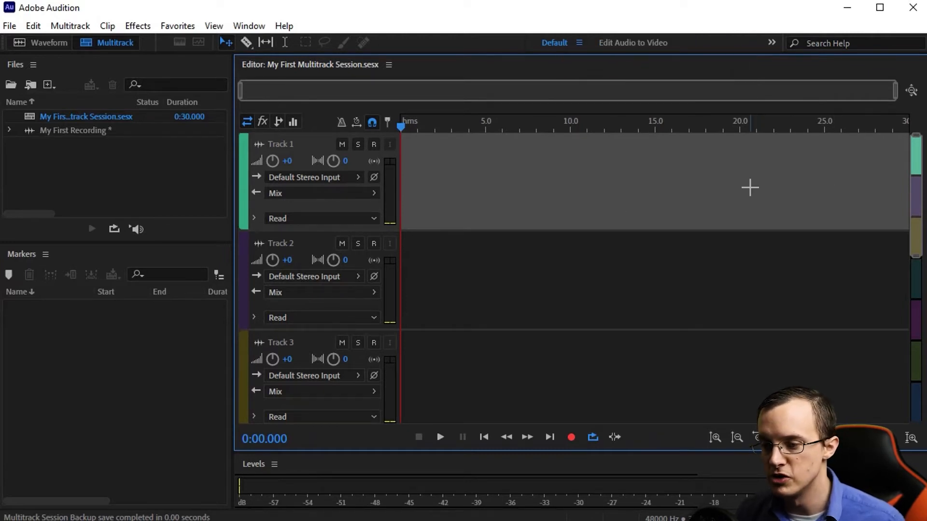
mouse_move(489, 246)
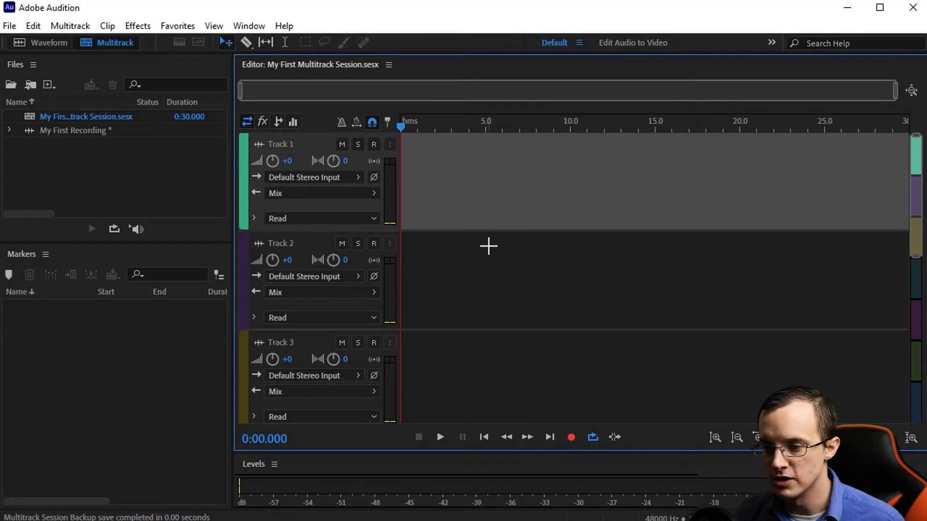
mouse_move(519, 248)
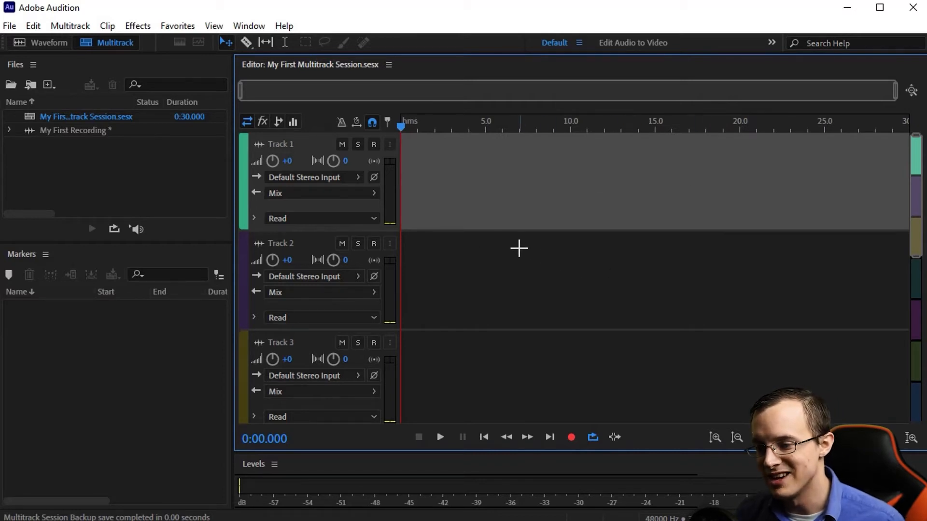
mouse_move(360, 195)
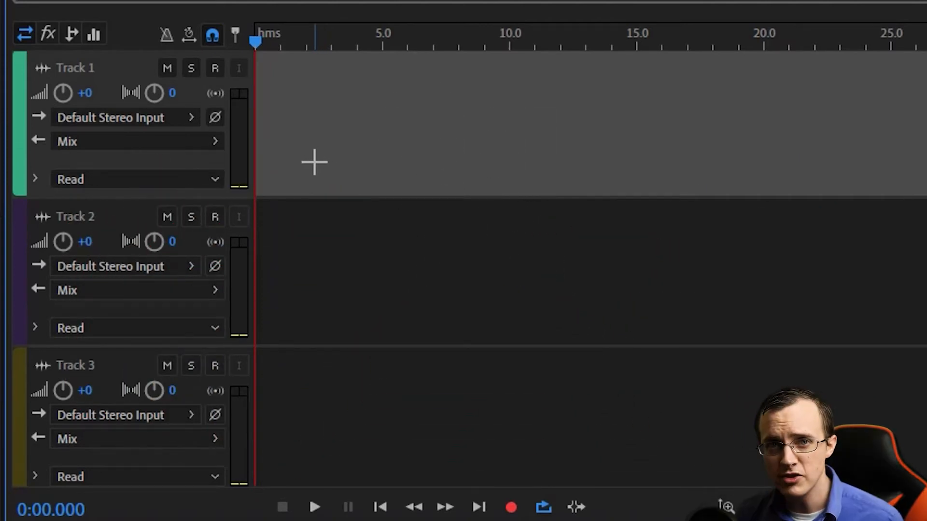
mouse_move(353, 179)
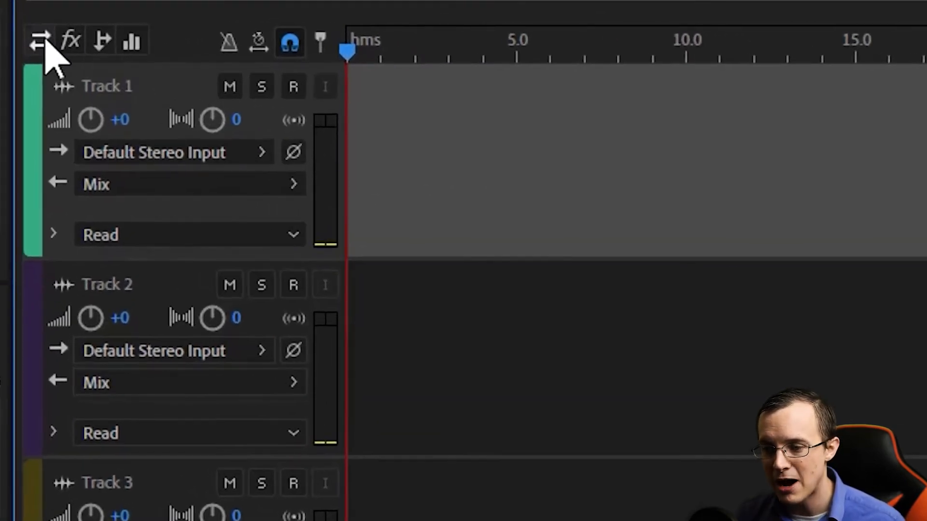
- Show track routing and set Track 1 to [01M] Input 1, Track 2 to [02M] Input 2
click(39, 40)
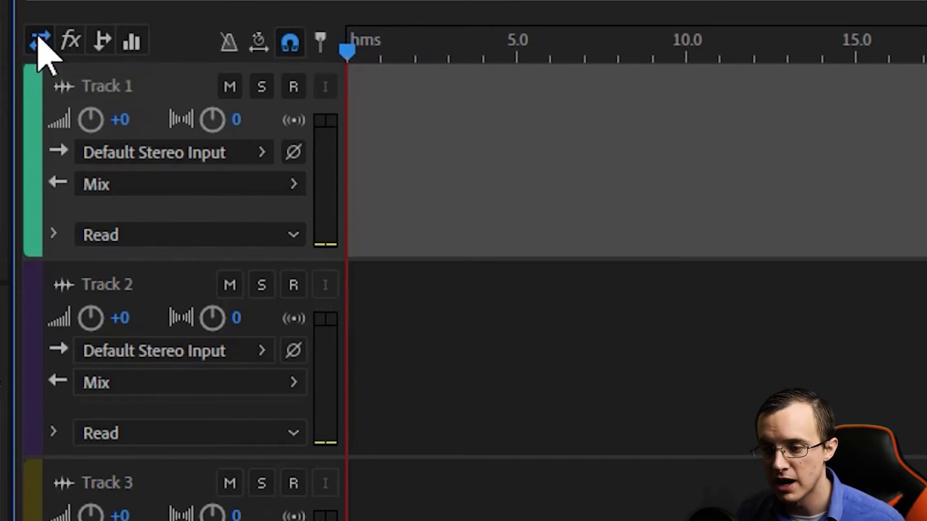
mouse_move(89, 124)
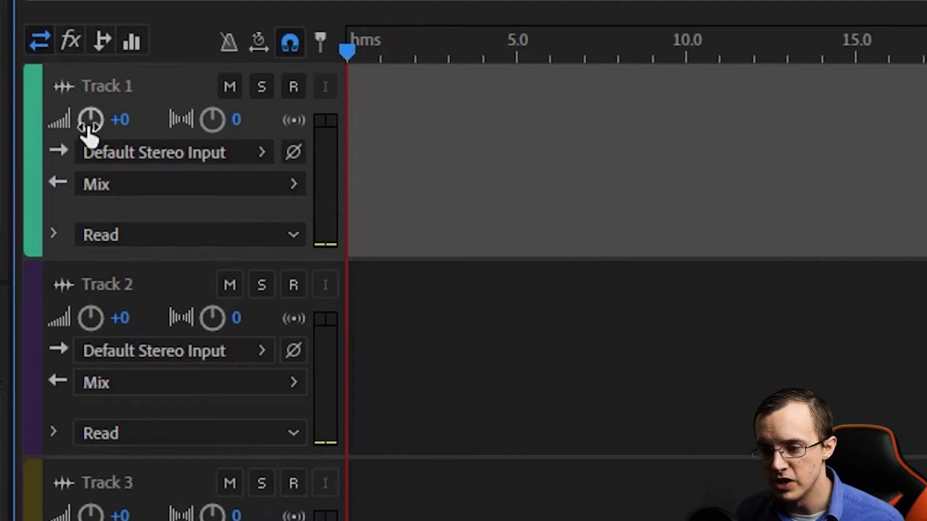
mouse_move(68, 210)
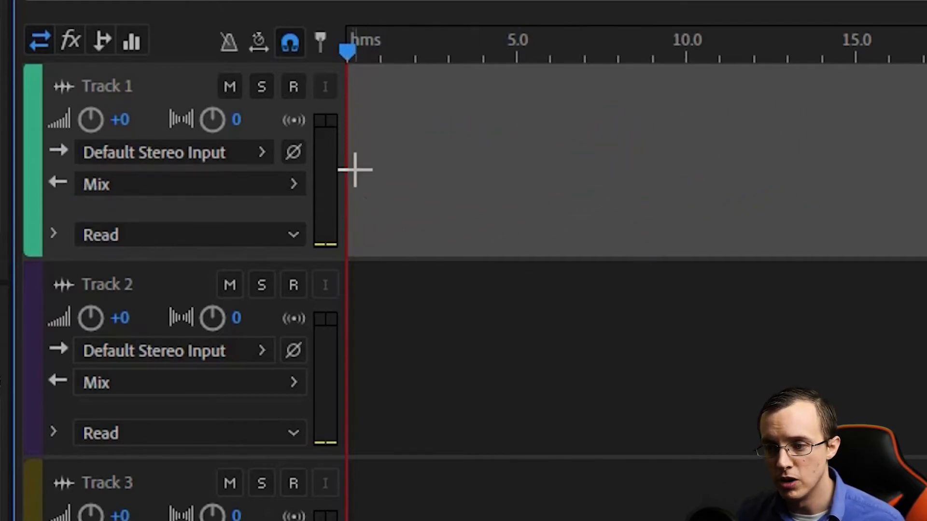
mouse_move(165, 100)
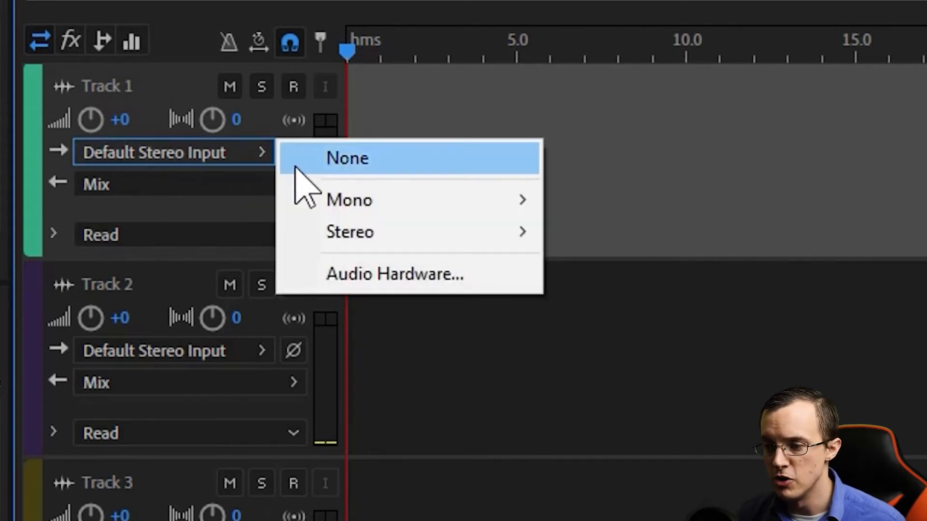
mouse_move(348, 200)
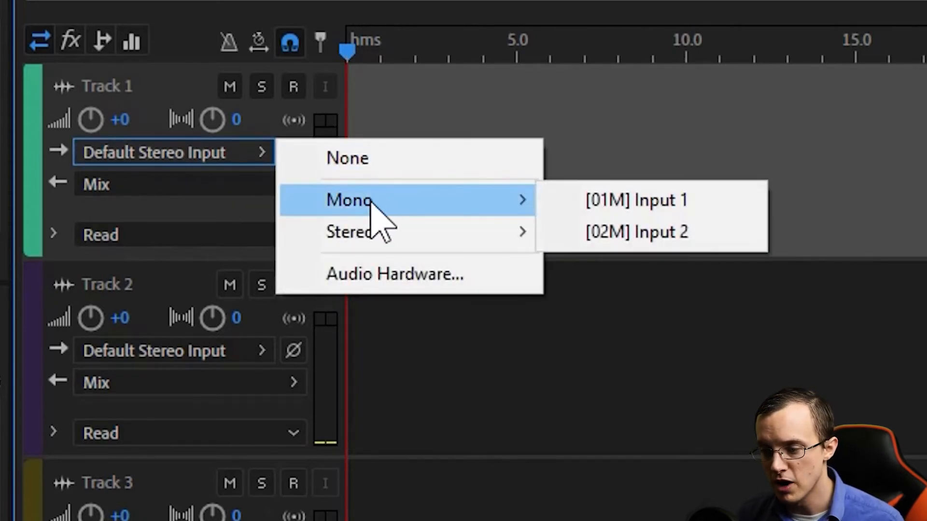
click(635, 200)
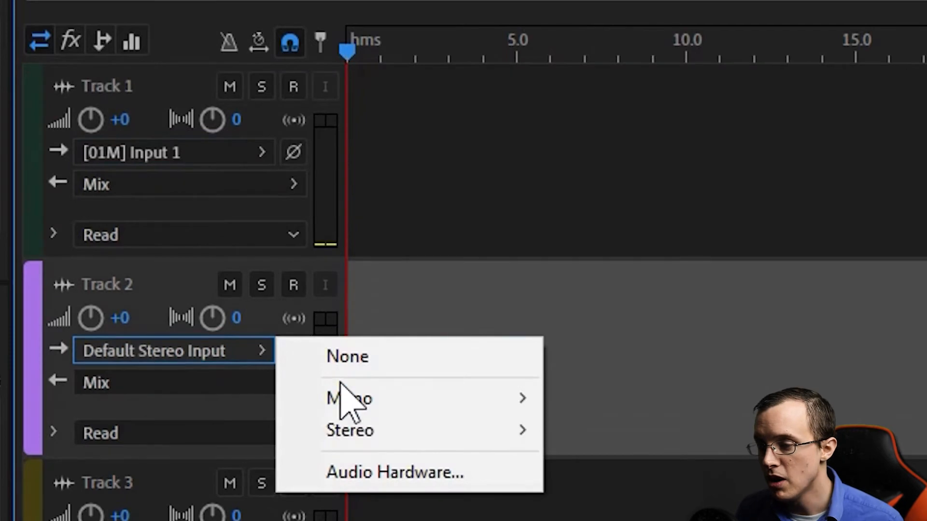
click(348, 397)
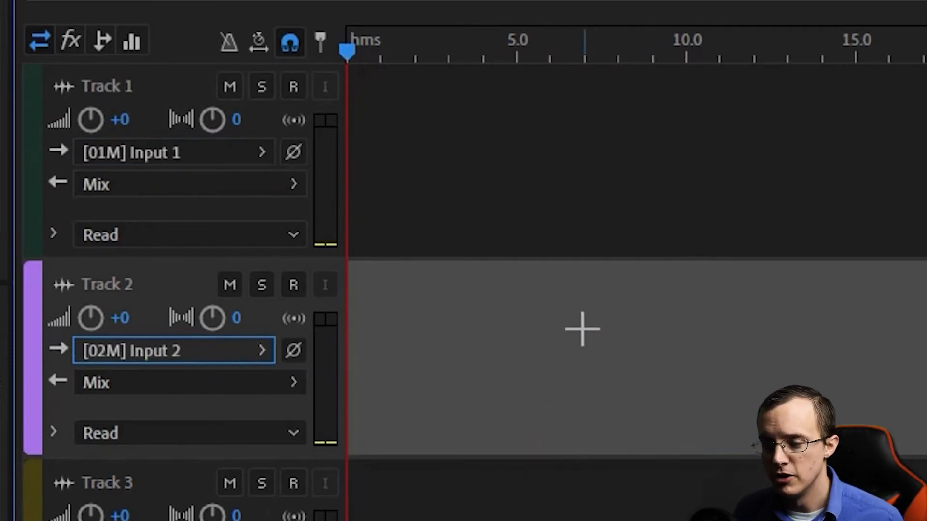
mouse_move(507, 303)
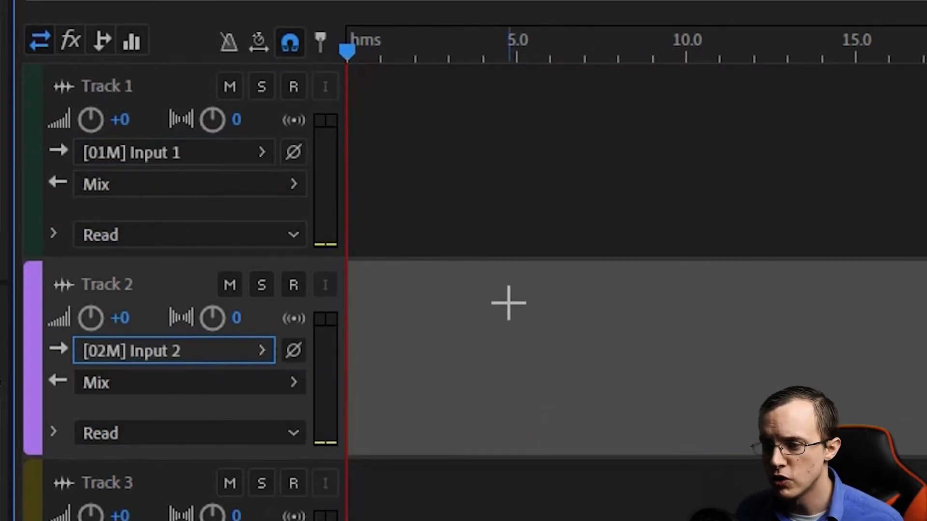
mouse_move(421, 305)
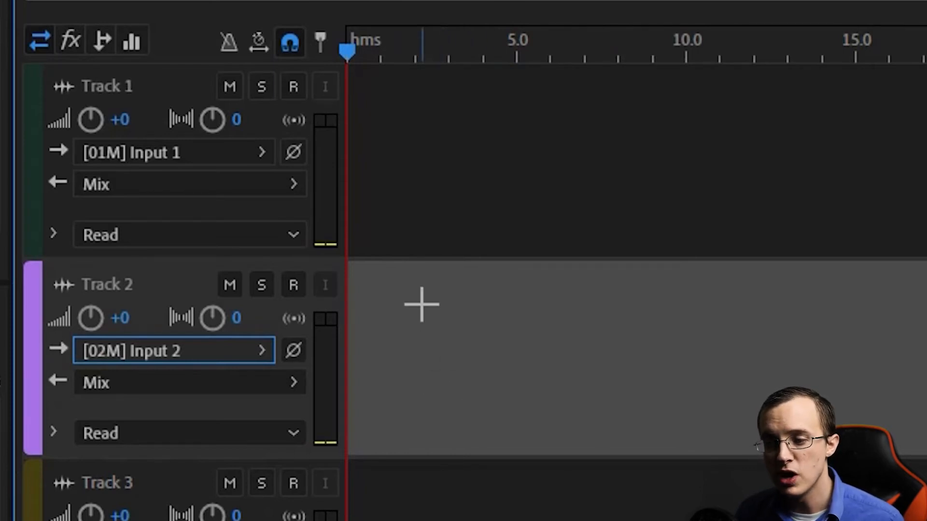
mouse_move(384, 295)
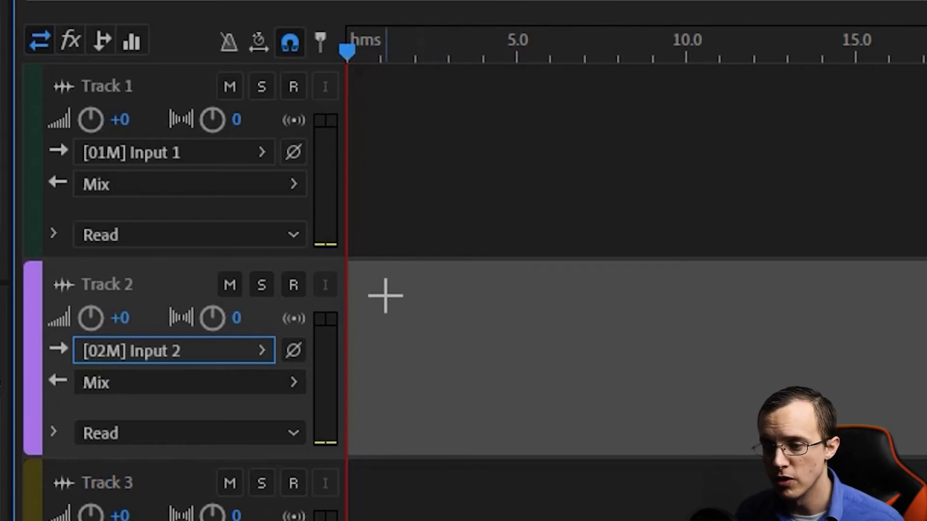
- Arm Tracks 1 and 2, panning Track 1 to L100 and Track 2 to R100
click(292, 86)
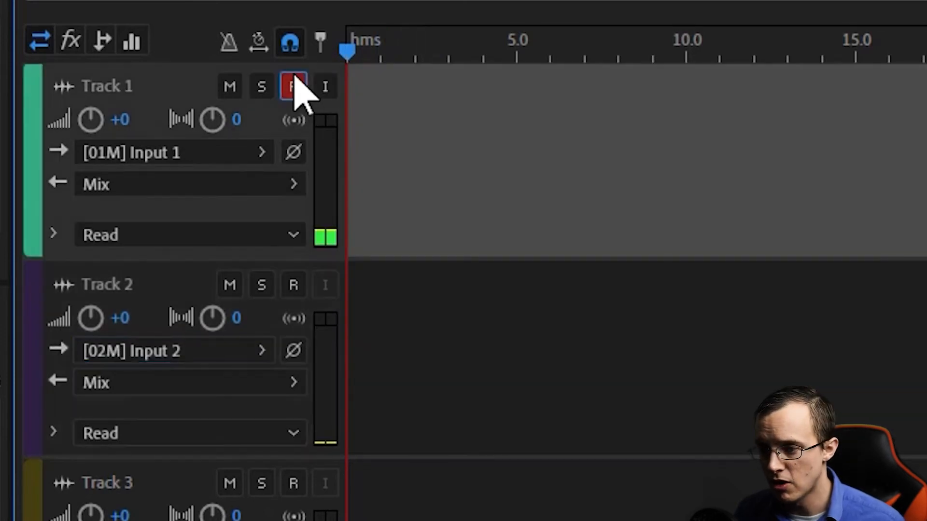
click(292, 285)
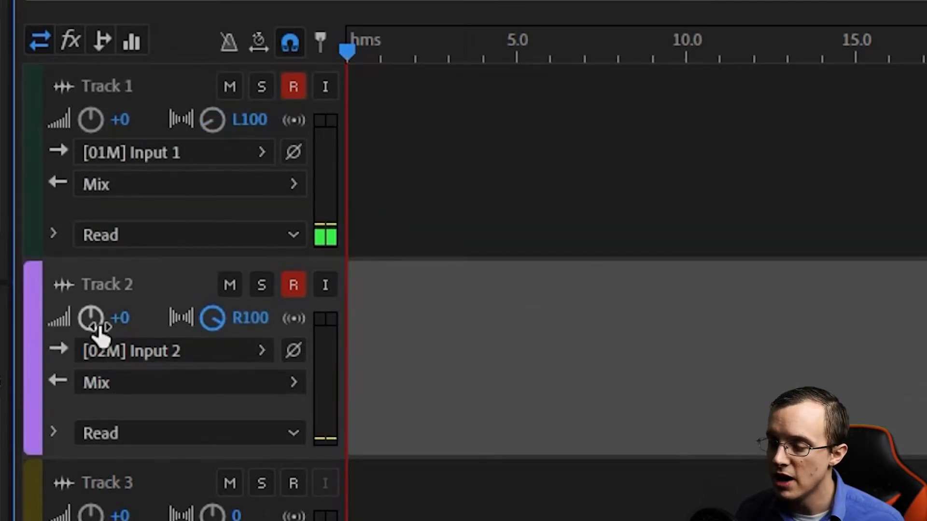
click(90, 318)
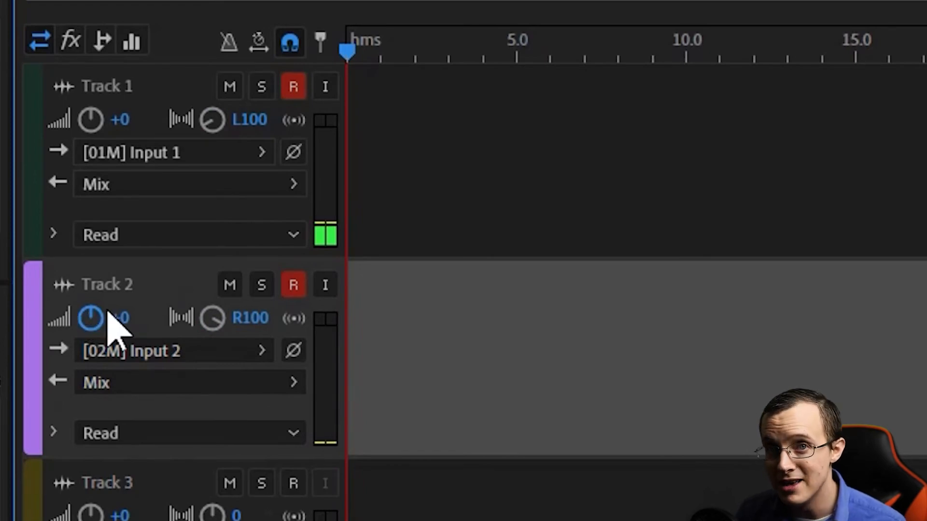
mouse_move(89, 318)
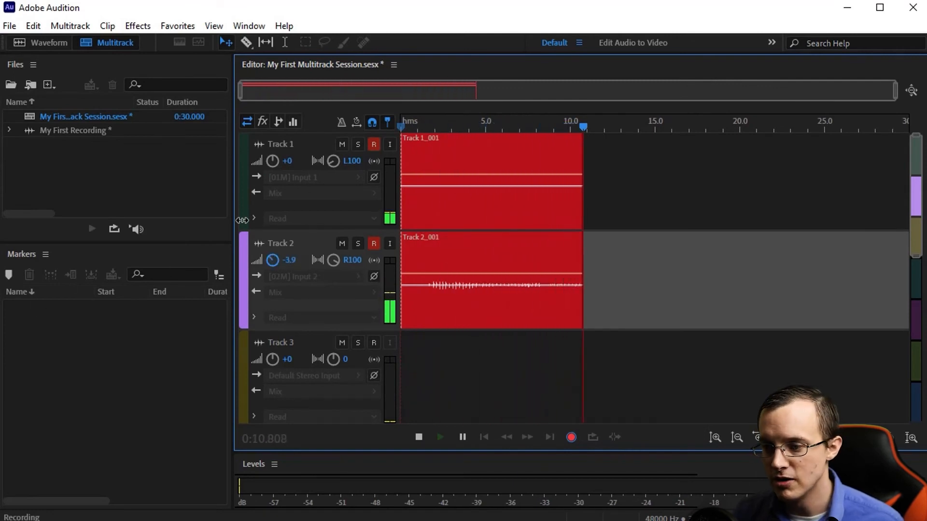
- Stop recording, play back the clips, and lower Track 1 volume to -14.1 dB
click(440, 437)
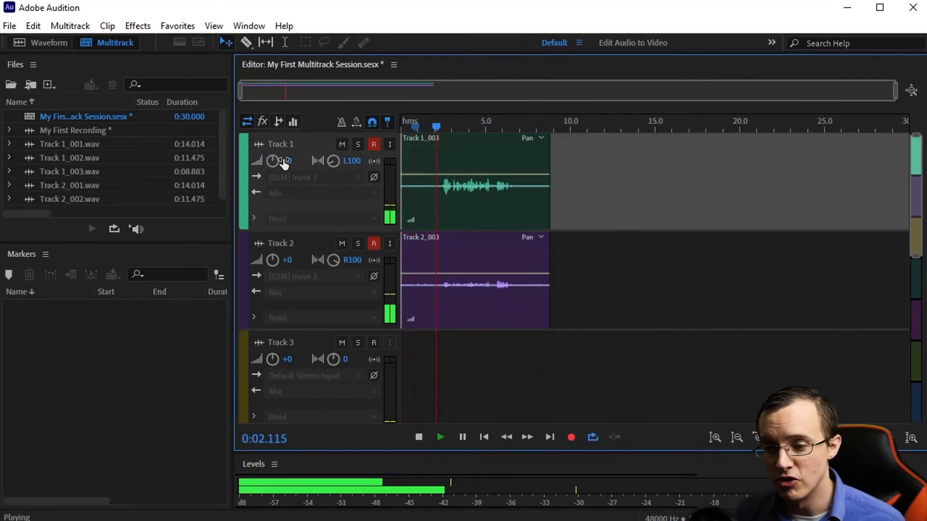
click(418, 437)
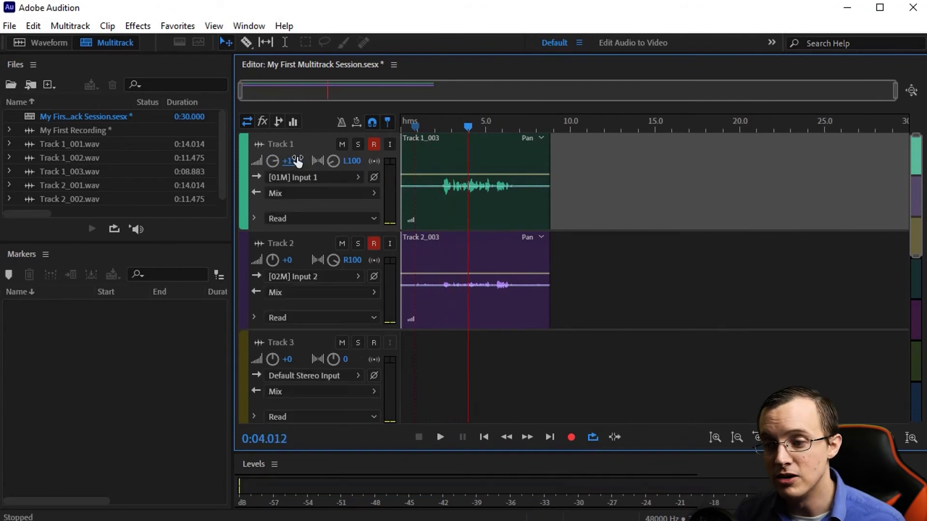
click(440, 437)
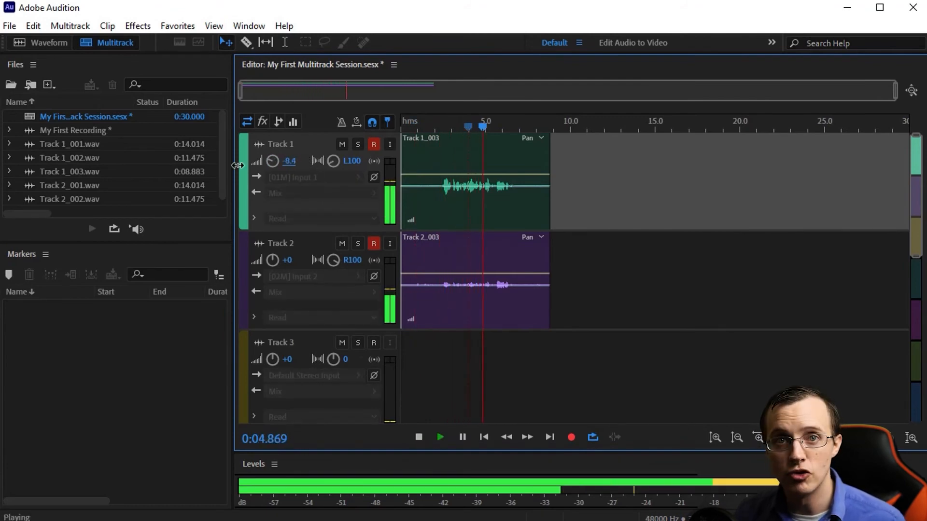
click(418, 437)
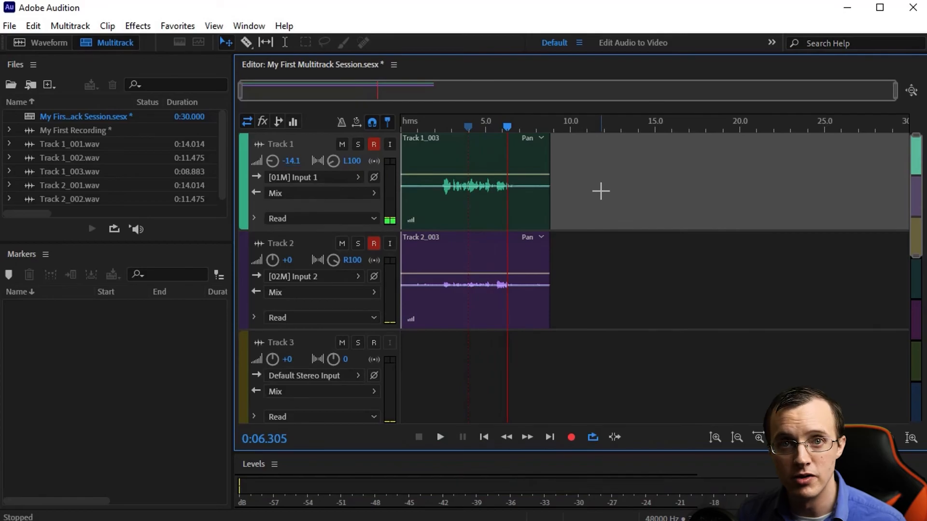